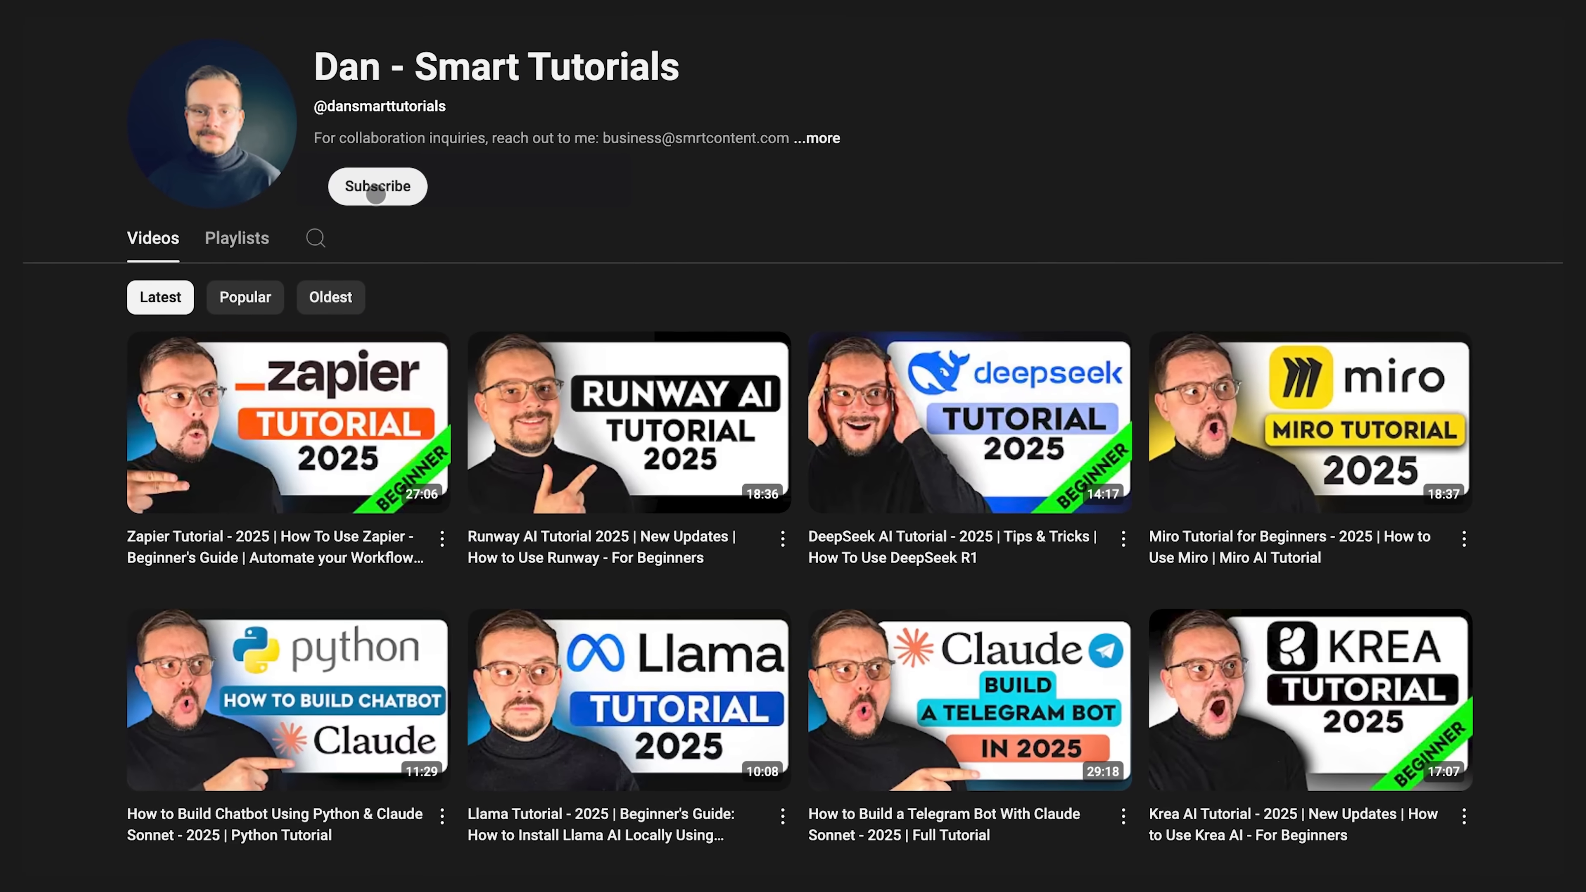
Subscribe to the Dan - Smart Tutorials channel and show its notification options
click(376, 186)
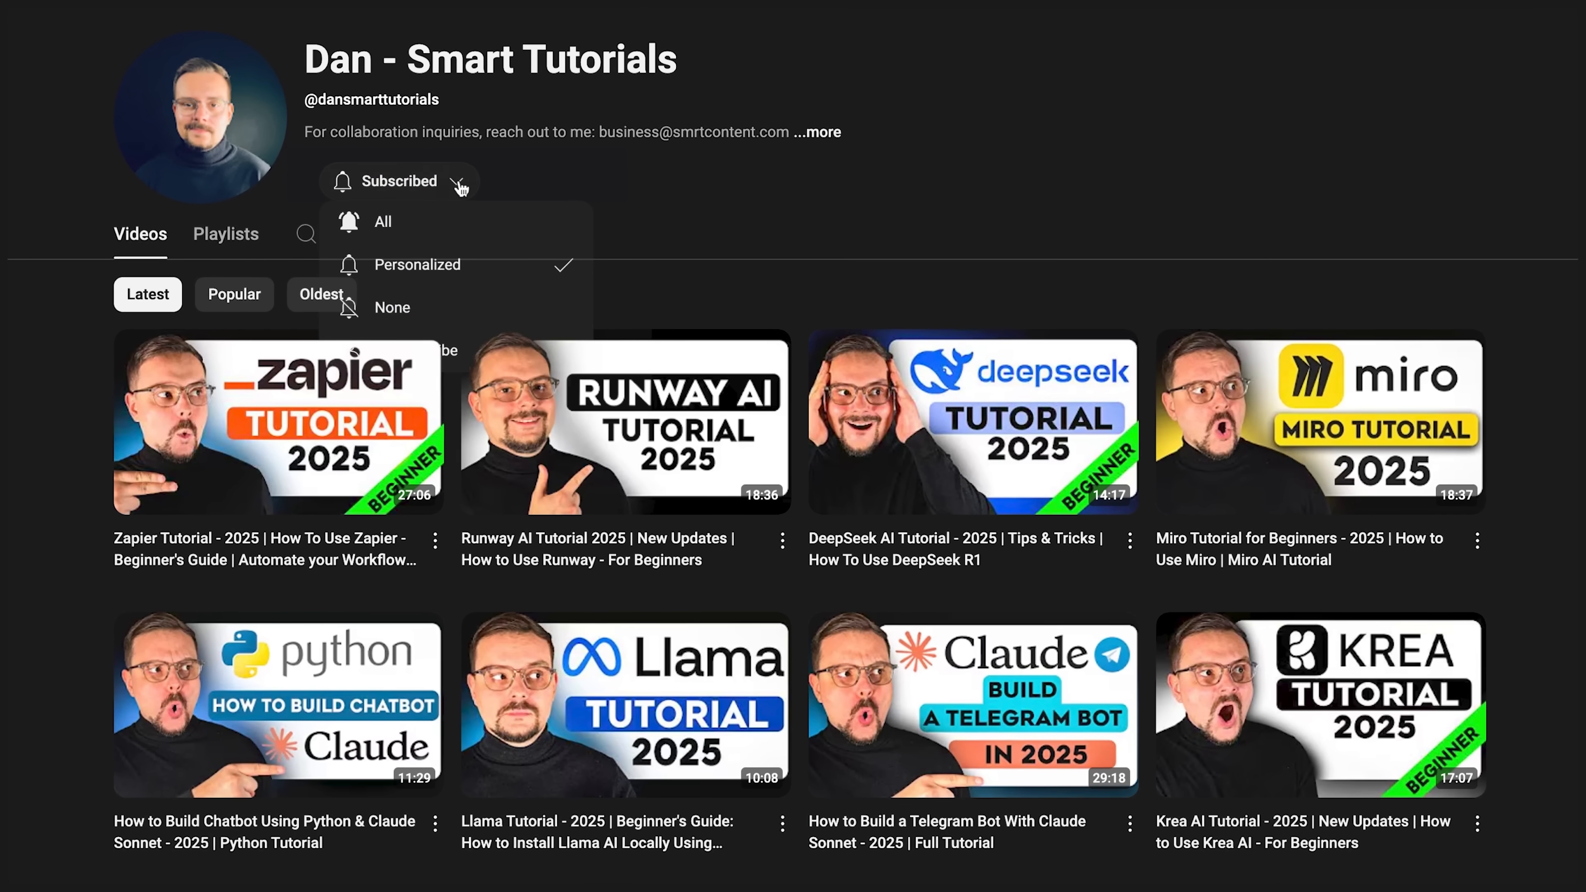